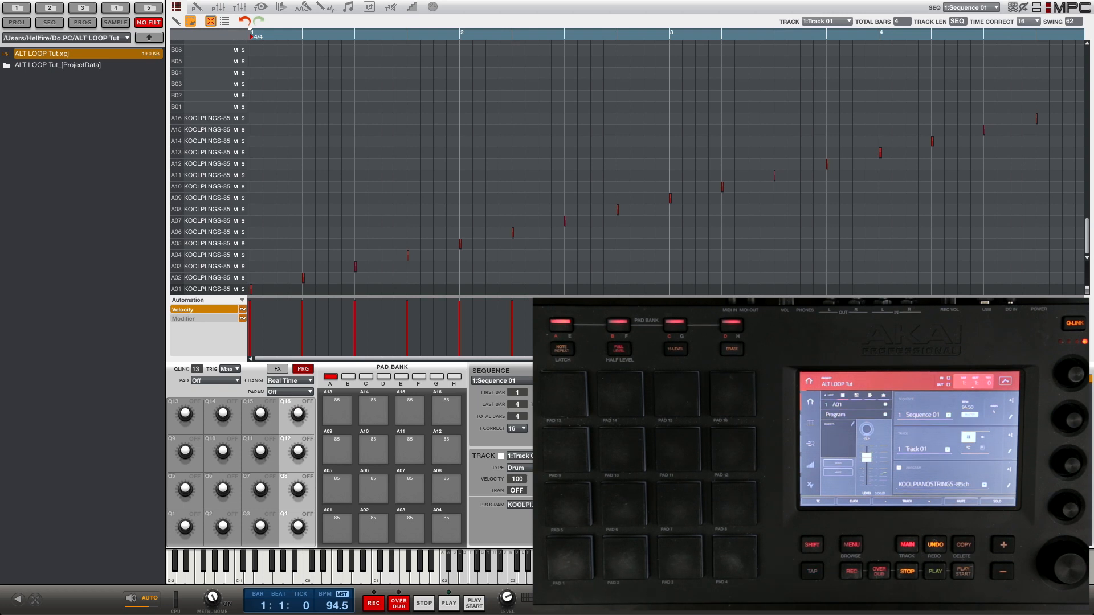
Step: Open Program Edit for the KOOLPIANOSTRINGS program from the Menu
left_click(448, 603)
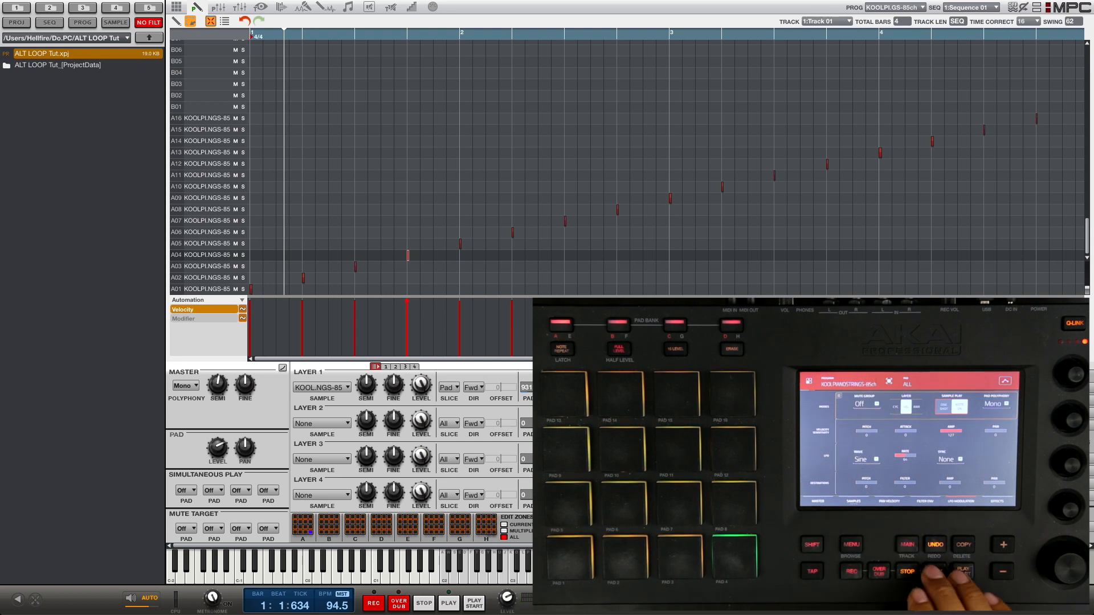
Step: Set Sample Play to Note On for all the chopped string pads
left_click(935, 570)
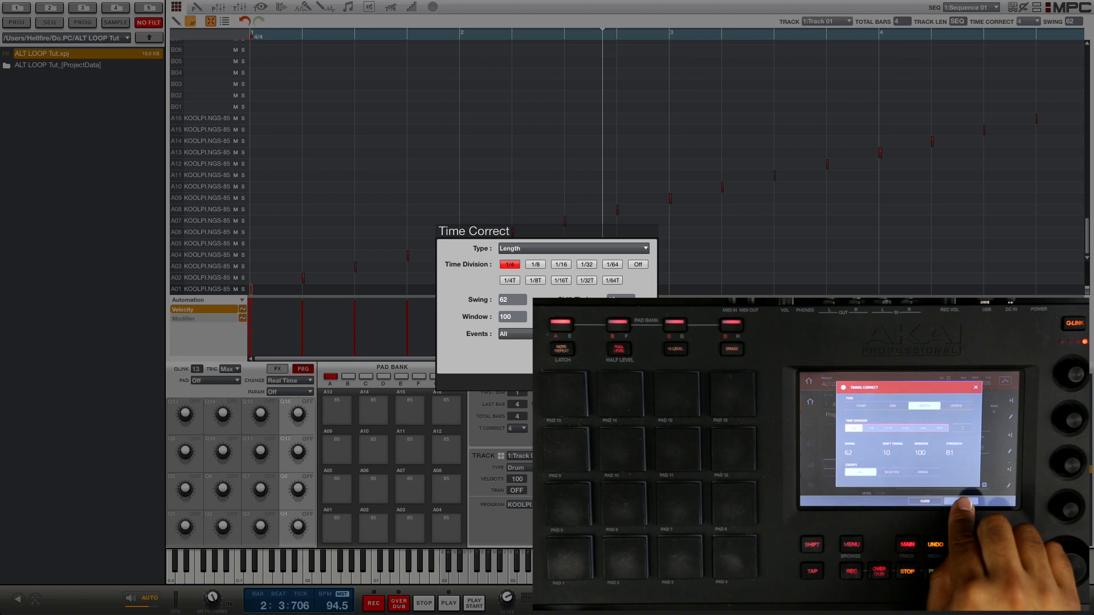
Step: Apply the 1/4-note length correction to the string notes with Do It
left_click(944, 501)
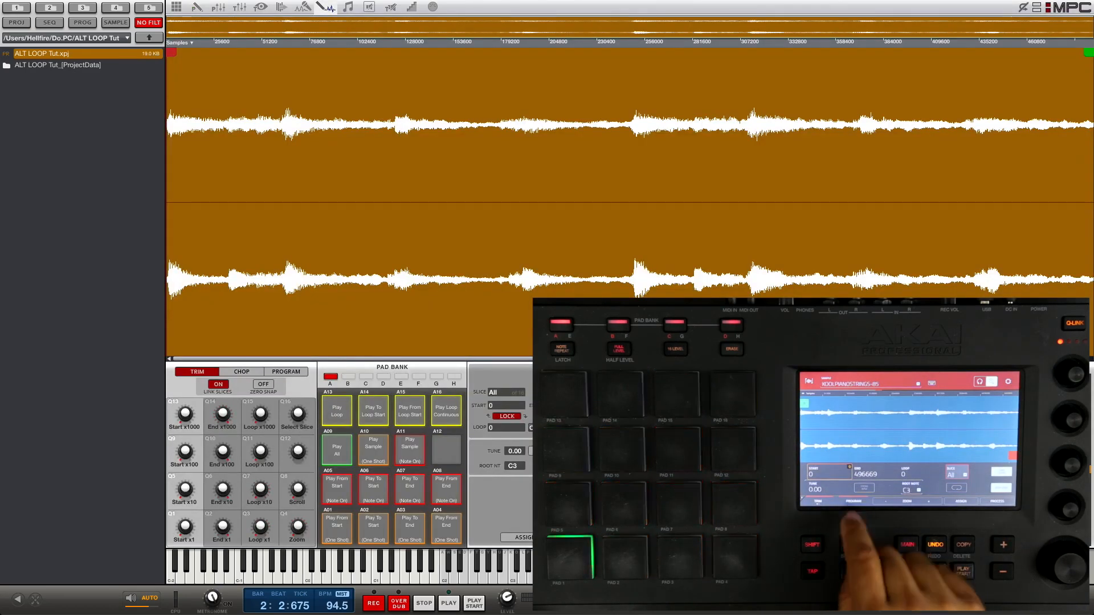
Step: Switch the sample editor from Trim mode to Program mode
left_click(286, 371)
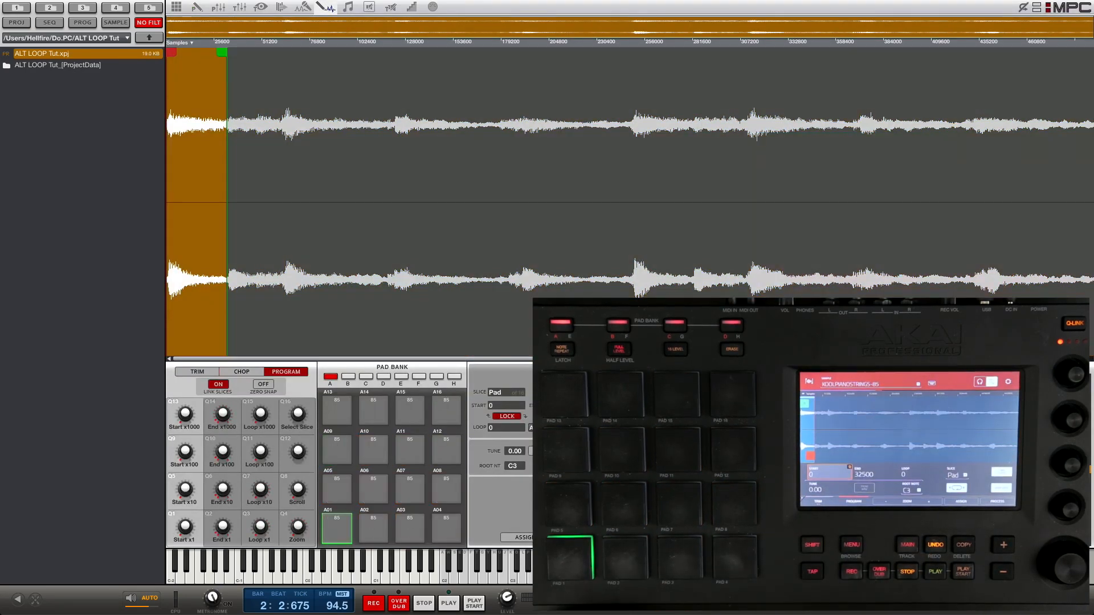